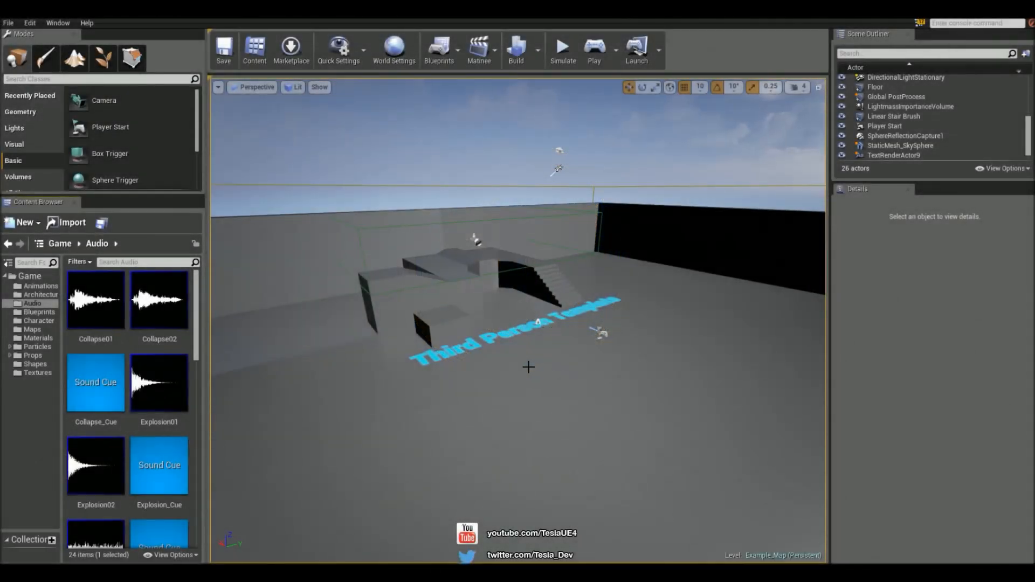
{"action": "mouse_move", "coordinate": [361, 354]}
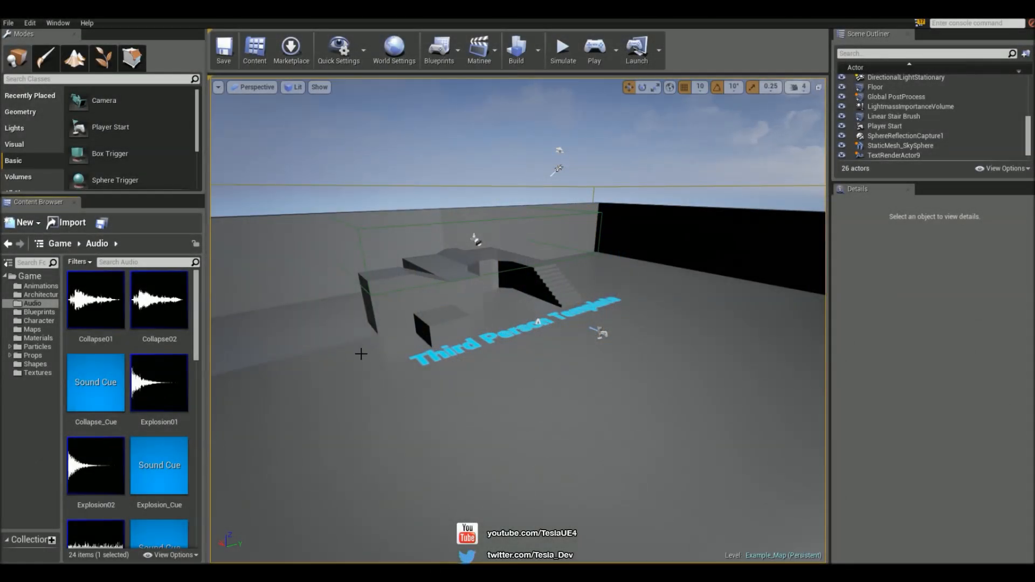
{"action": "mouse_move", "coordinate": [415, 401]}
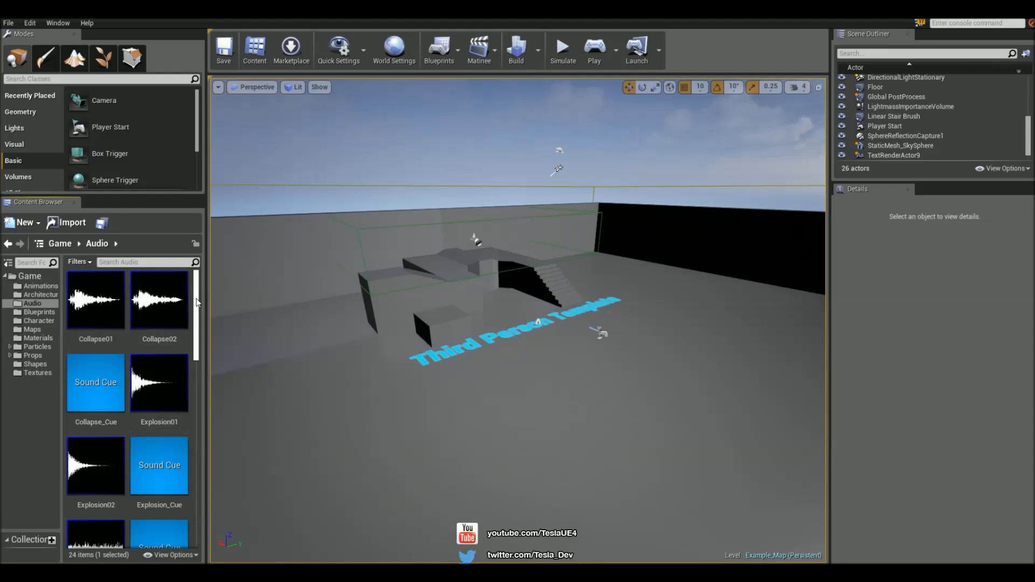
Step: Duplicate Starter_Music01 as Starter_Music012 and place both tracks in the level as ambient sounds
{"action": "scroll", "scroll_direction": "down", "scroll_amount": 3}
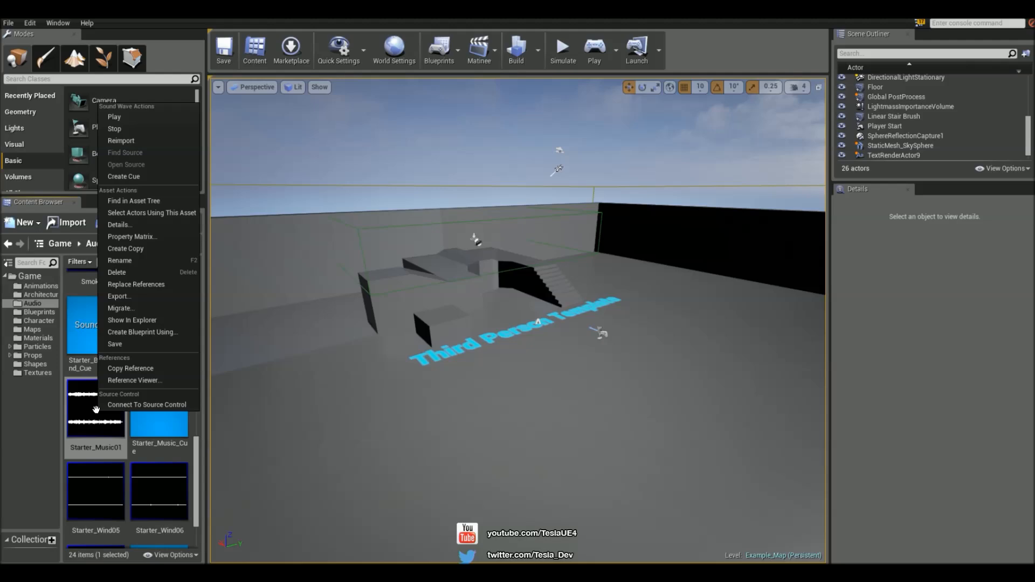
{"action": "mouse_move", "coordinate": [120, 225]}
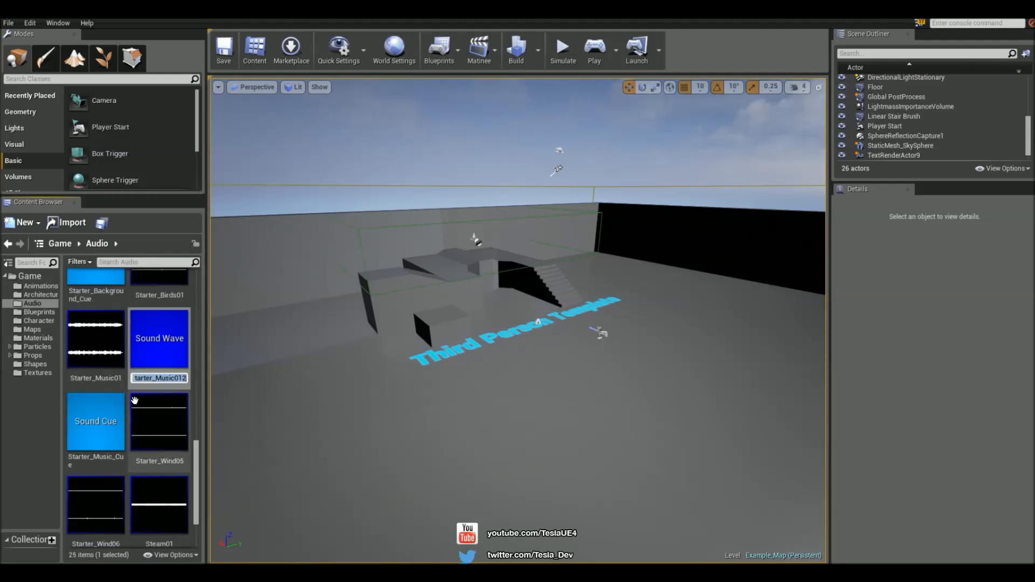
{"action": "double_click", "coordinate": [159, 338]}
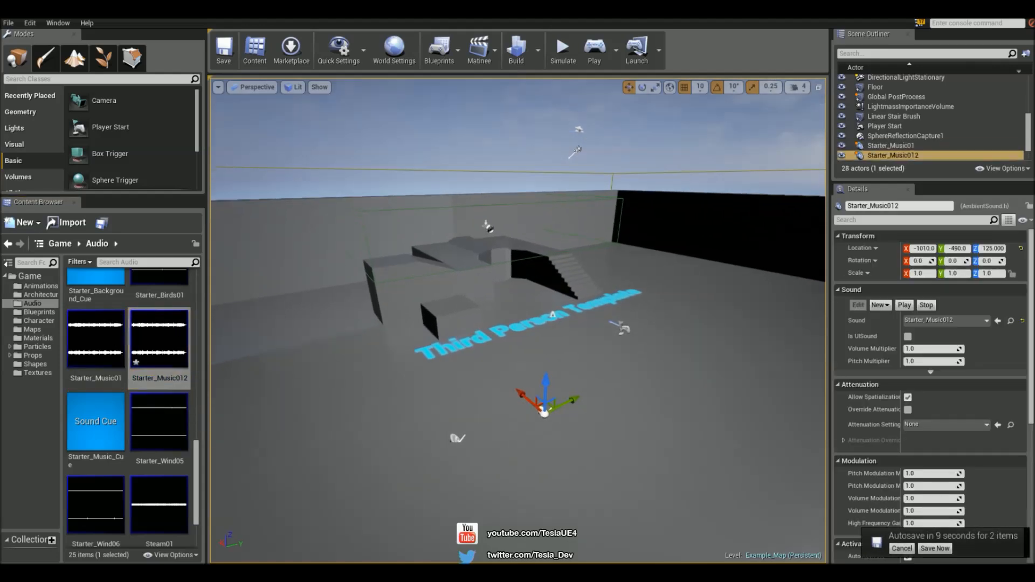
Step: Turn off Auto Activate for Starter_Music012 and select TriggerBox3
{"action": "left_click", "coordinate": [901, 549]}
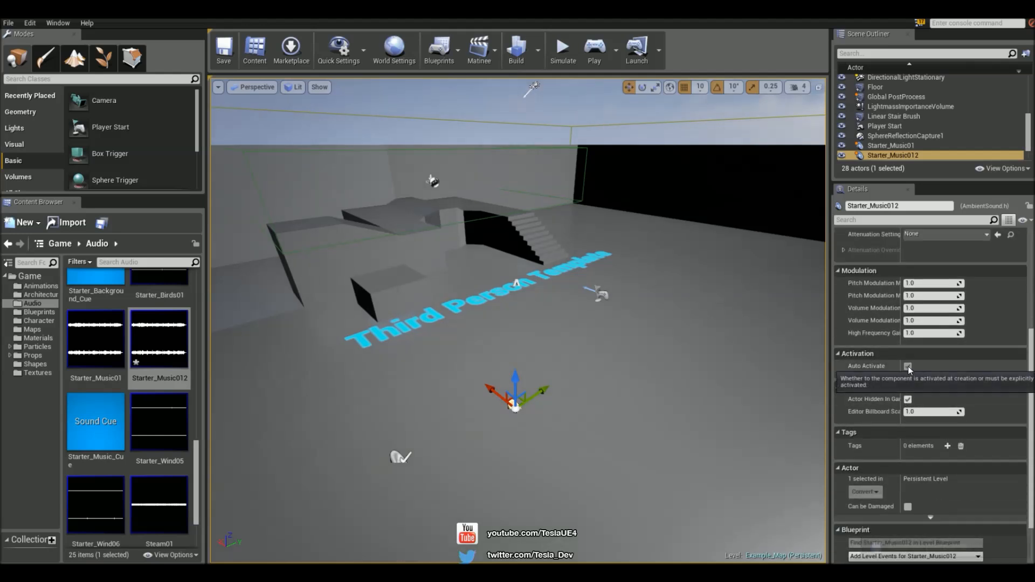
{"action": "left_click", "coordinate": [909, 366]}
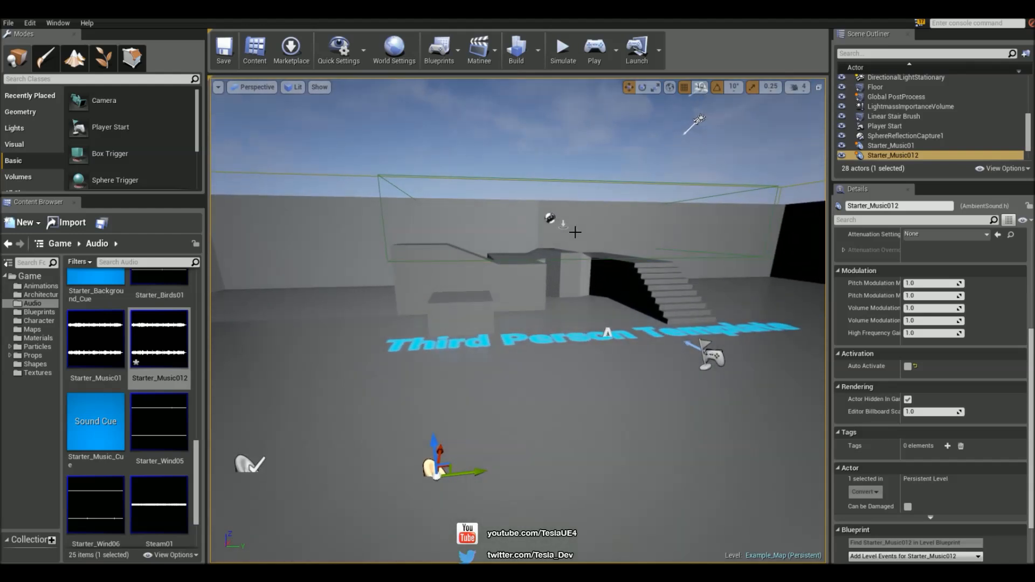
{"action": "left_click", "coordinate": [438, 50]}
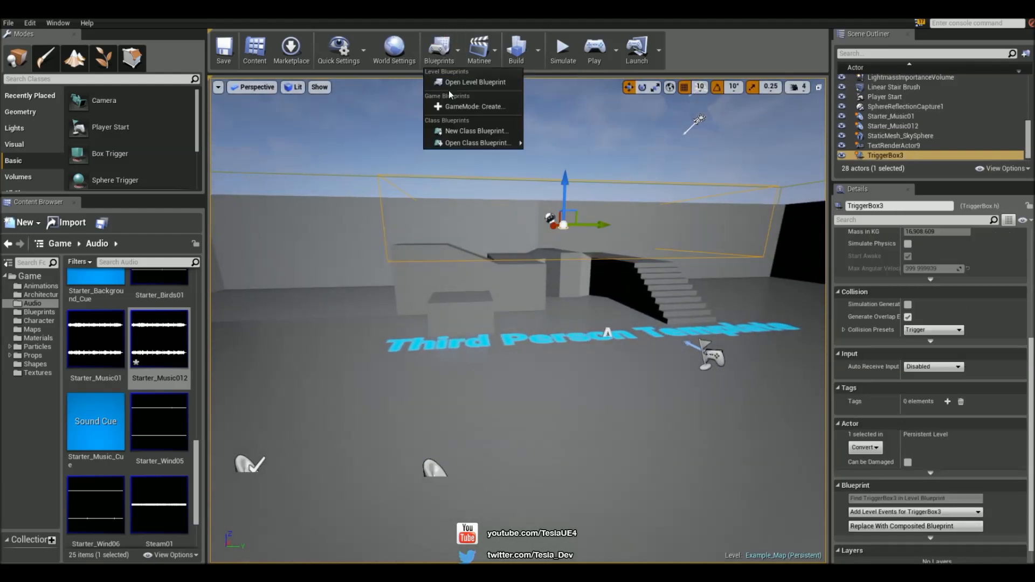
Step: In the Level Blueprint, wire TriggerBox3 OnActorBeginOverlap to Fade Out Starter_Music01 over 2 seconds
{"action": "left_click", "coordinate": [473, 82]}
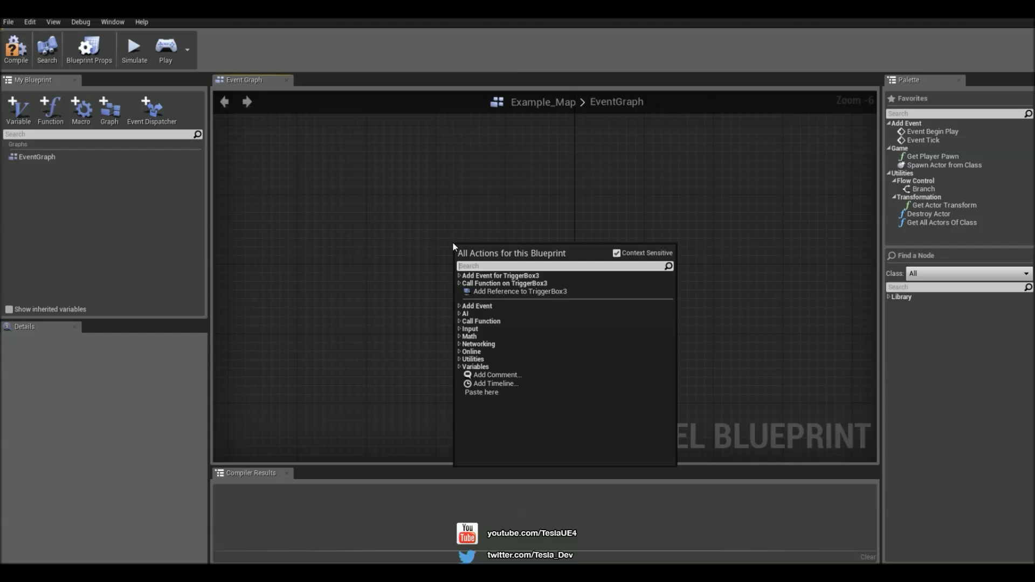
{"action": "left_click", "coordinate": [500, 275]}
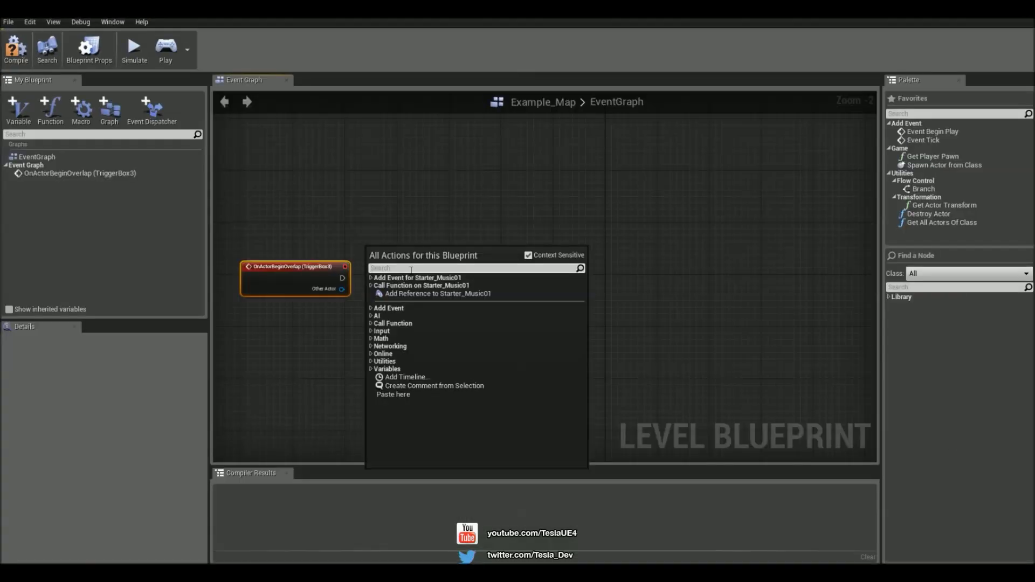
{"action": "left_click", "coordinate": [438, 294]}
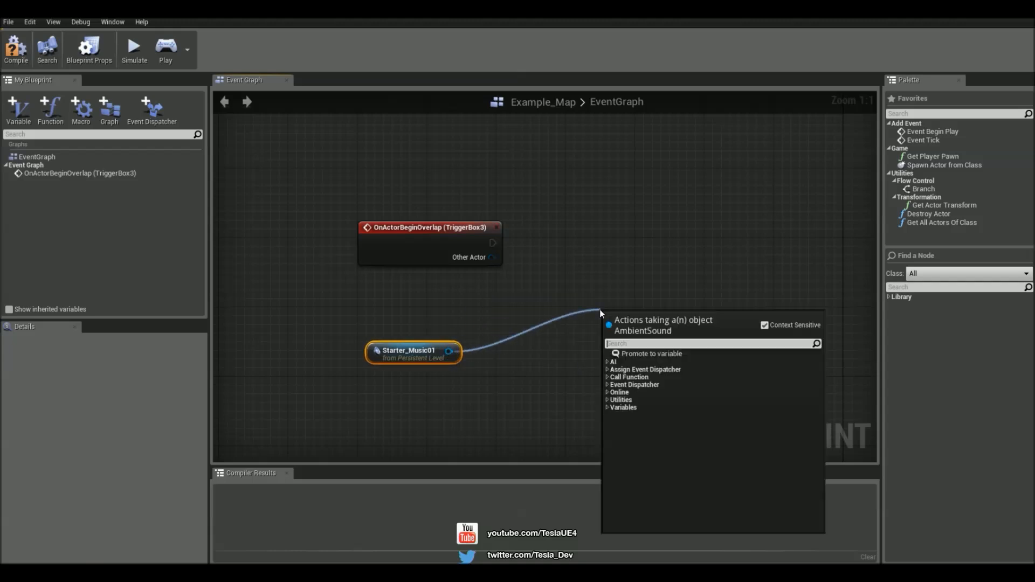
{"action": "left_click", "coordinate": [640, 376]}
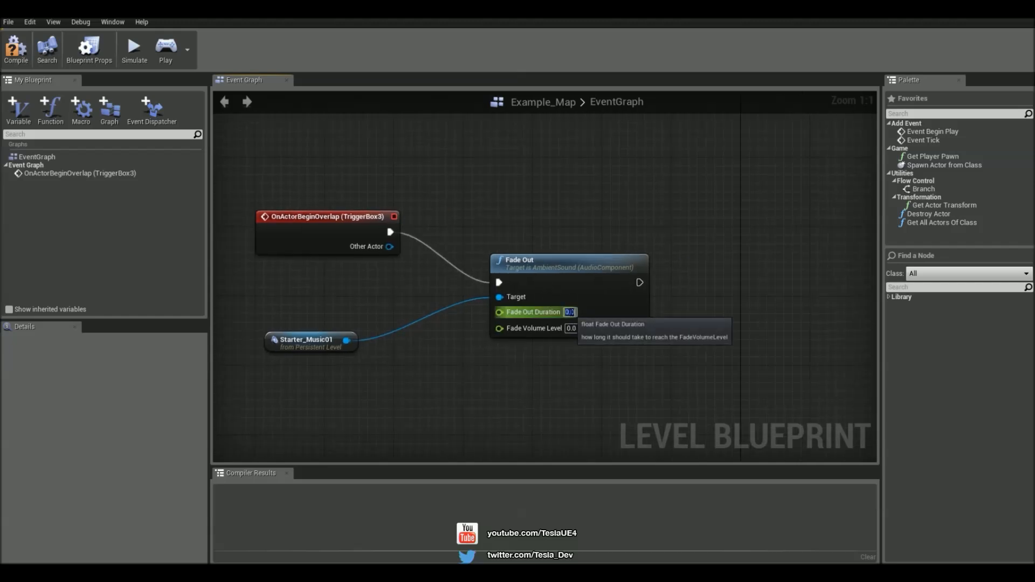
{"action": "type", "text": "2"}
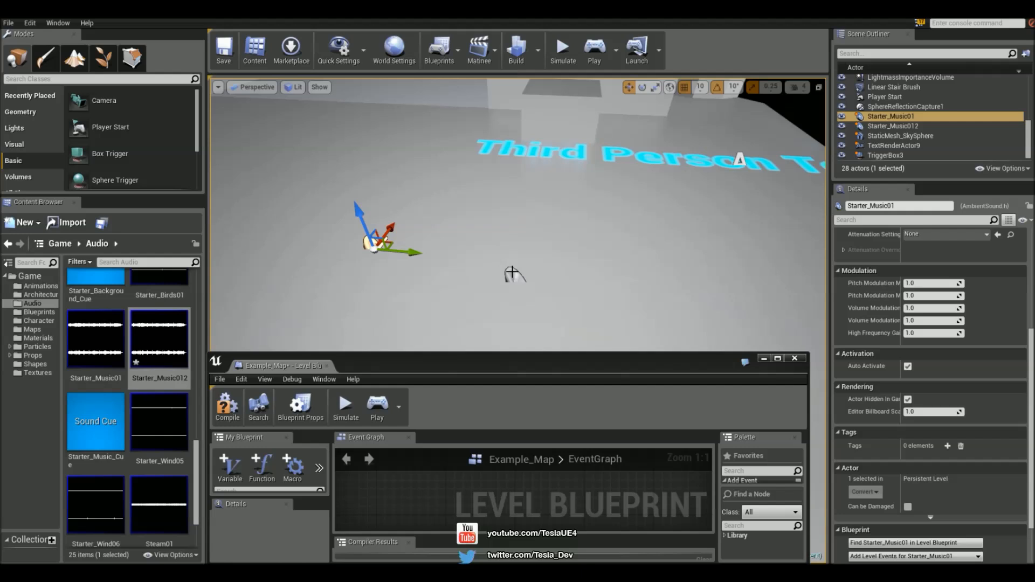
Step: Add a Starter_Music012 reference with a Fade In node to the level blueprint
{"action": "left_click", "coordinate": [778, 359]}
{"action": "type", "text": "fade i"}
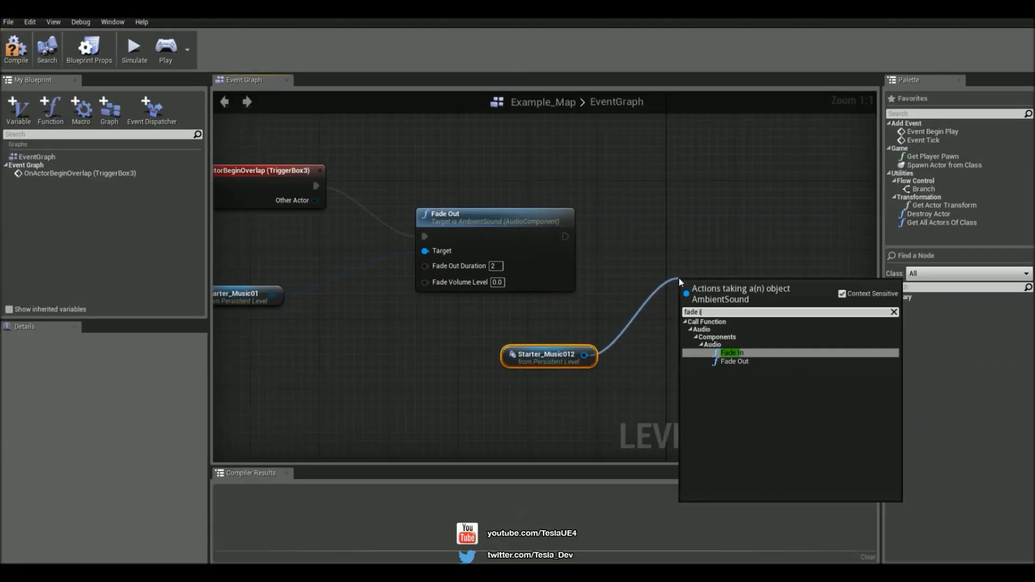
{"action": "left_click", "coordinate": [732, 352]}
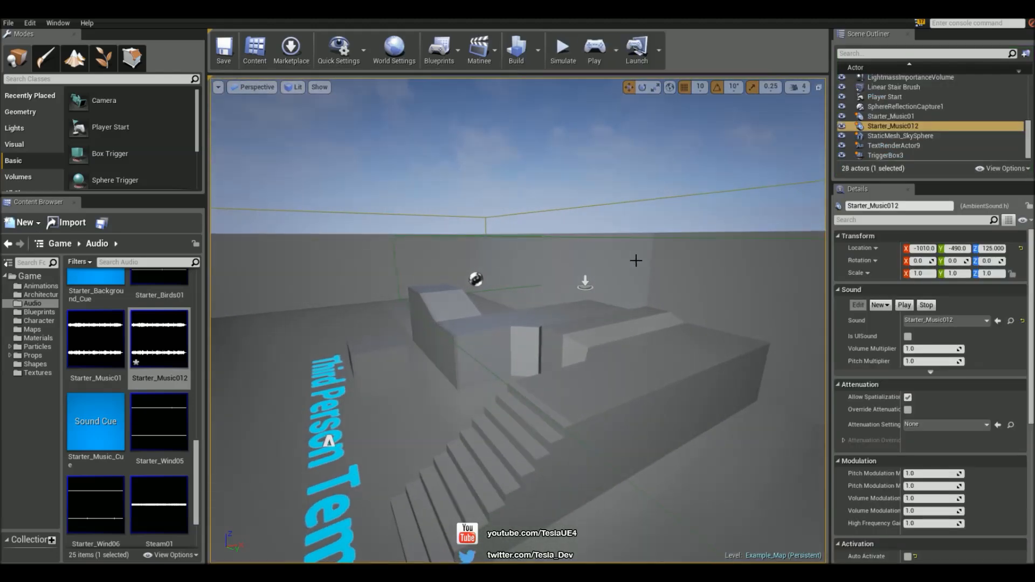
{"action": "left_click", "coordinate": [888, 155]}
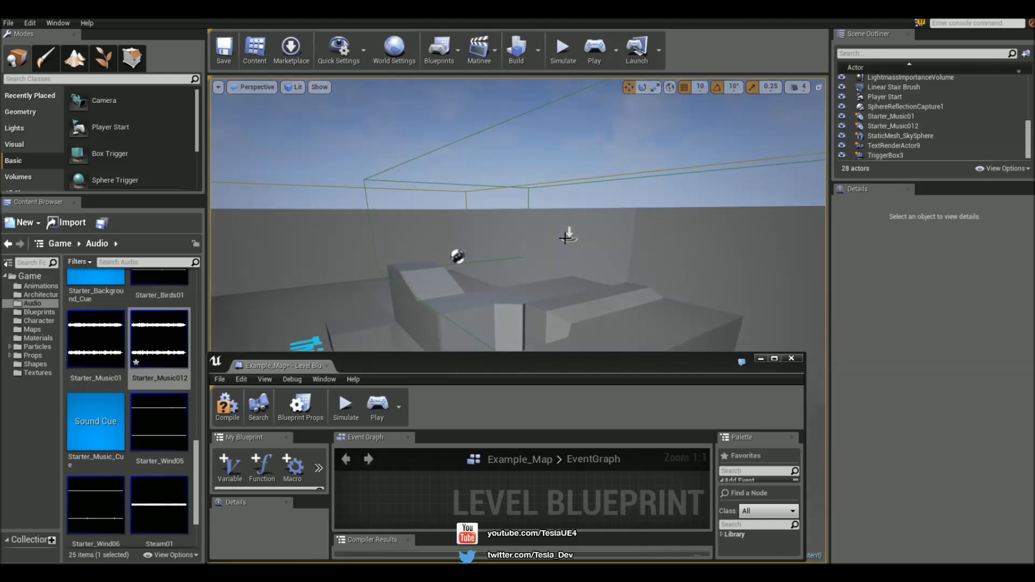
Step: Wire TriggerBox3 OnActorEndOverlap into Fade Out, then play the level to test the crossfade
{"action": "left_click", "coordinate": [773, 358]}
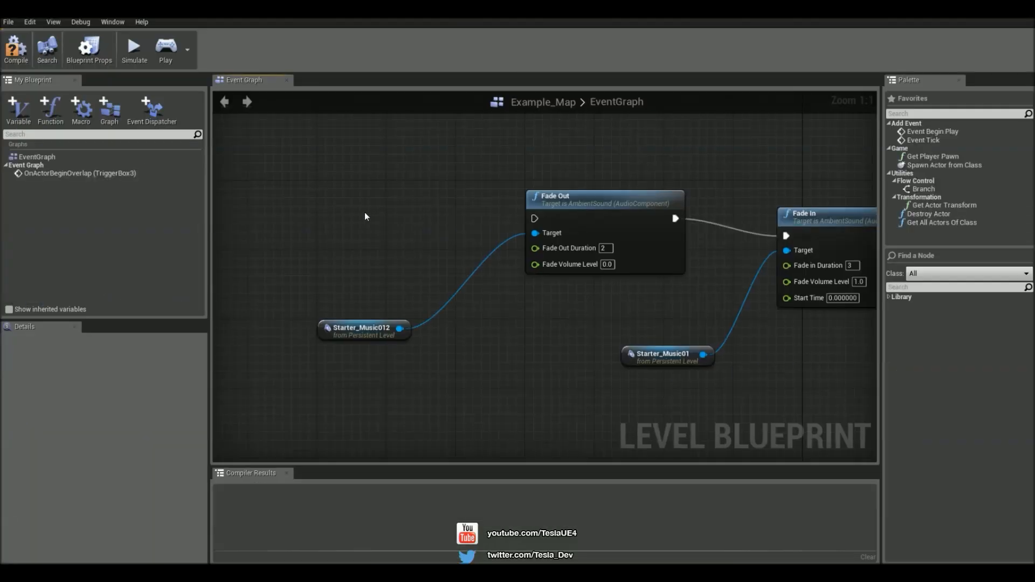
{"action": "right_click", "coordinate": [364, 216]}
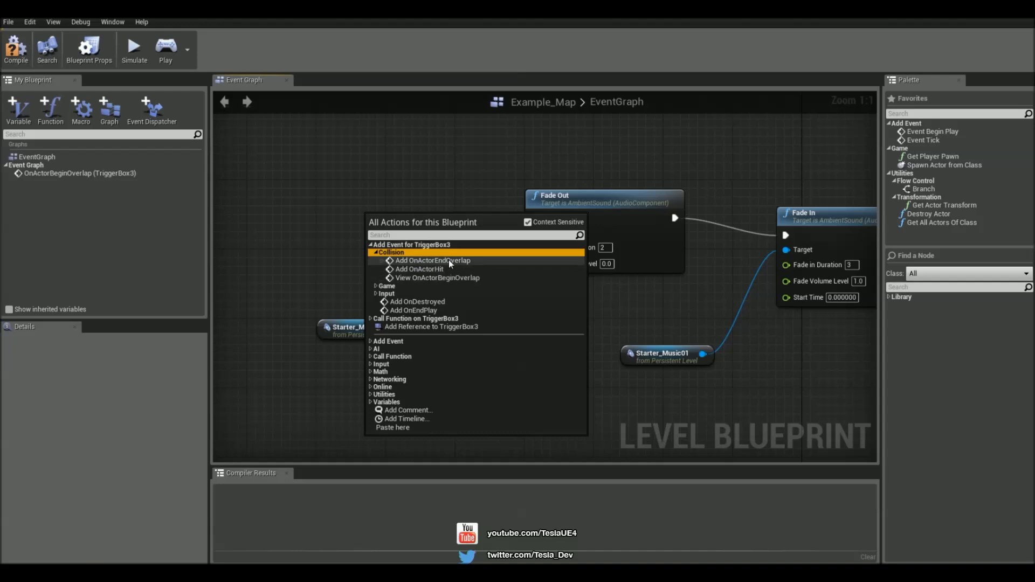
{"action": "left_click", "coordinate": [434, 260]}
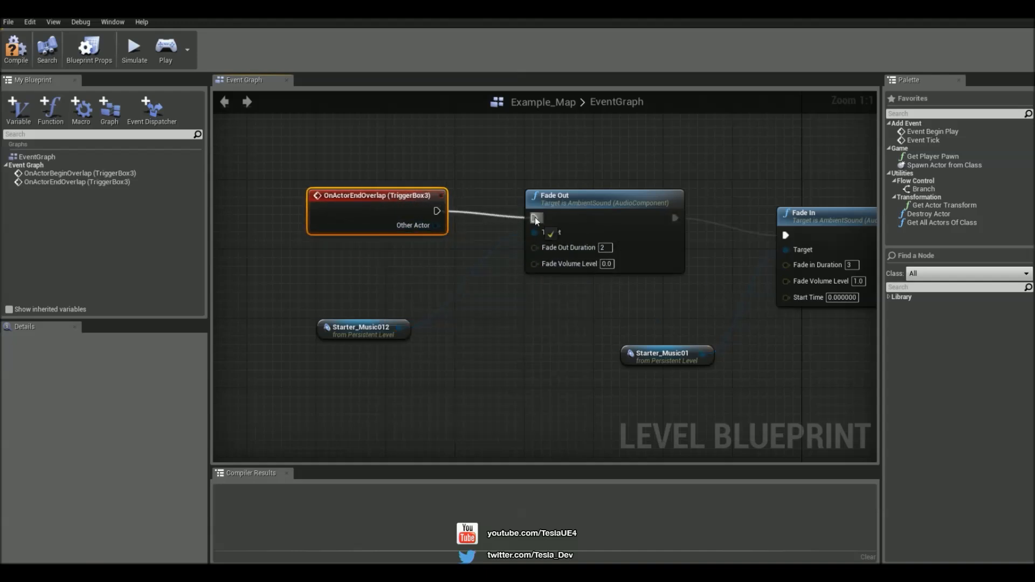
{"action": "scroll", "scroll_direction": "down", "scroll_amount": 3}
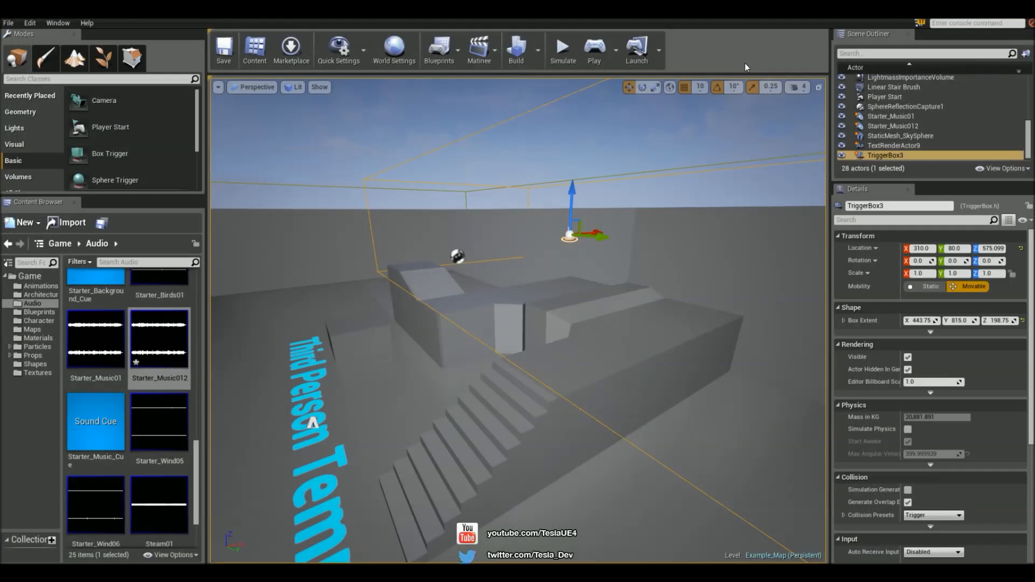
{"action": "left_click", "coordinate": [593, 48]}
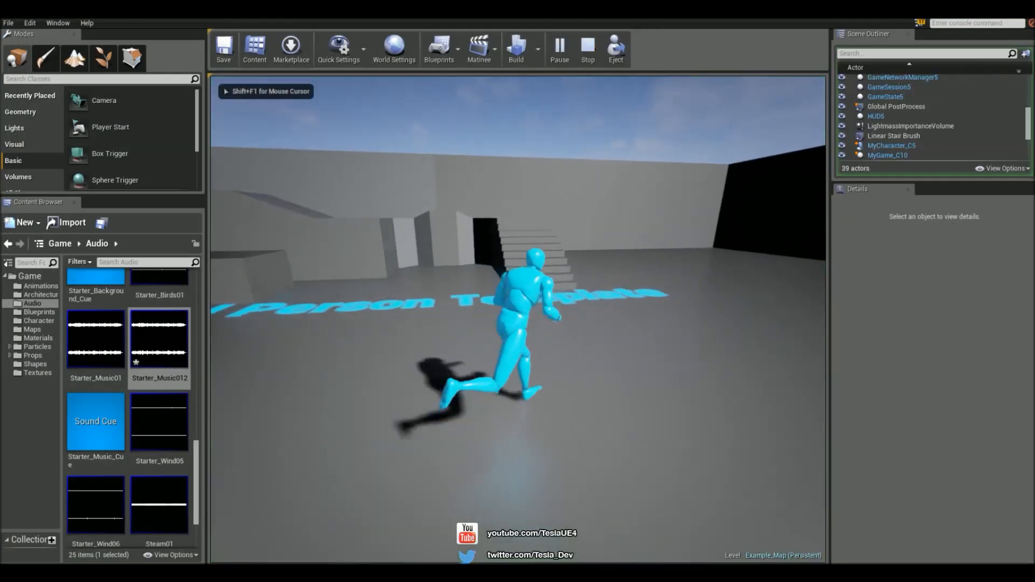